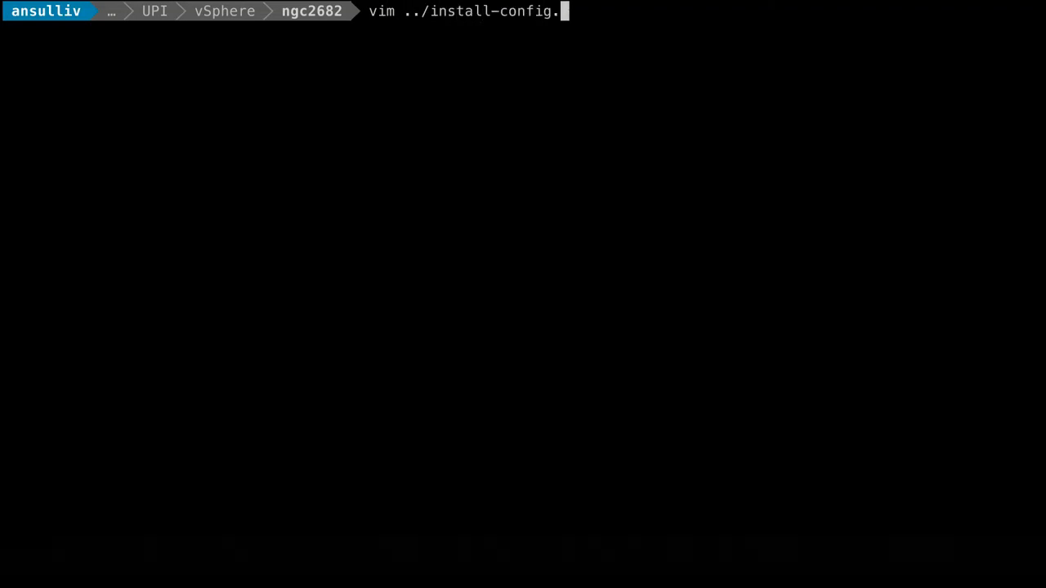
Review install-config.yaml.example, run openshift-install create ignition-configs, and list the generated ignition files
text(yaml.example)
key(Return)
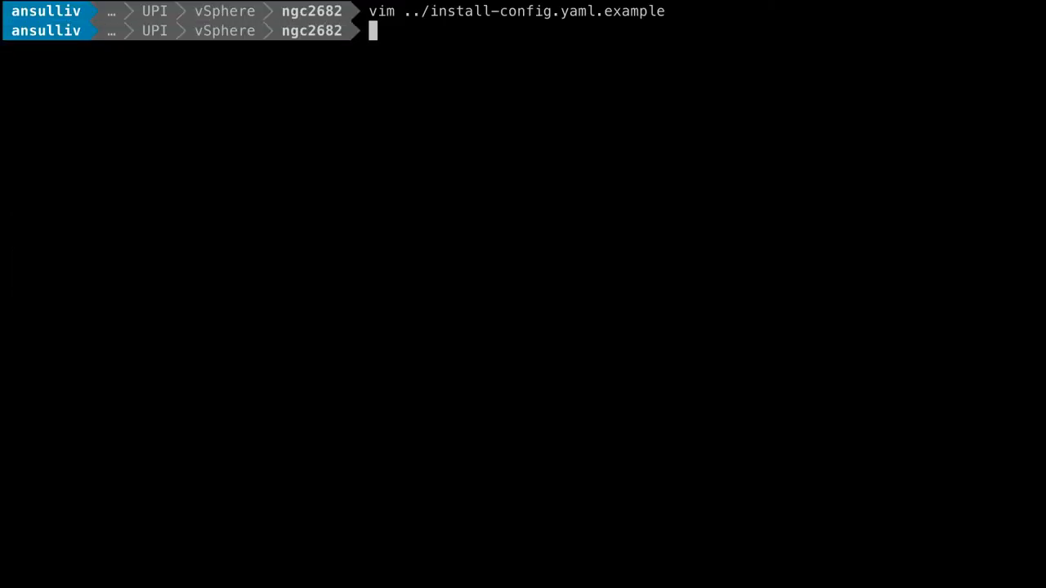
text(openshift-install)
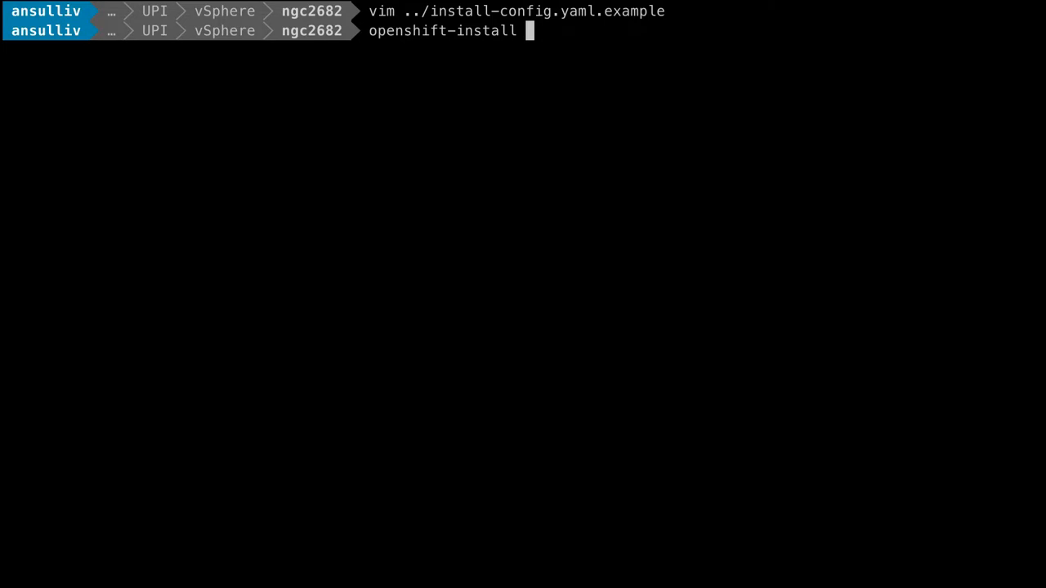
text(create ignit)
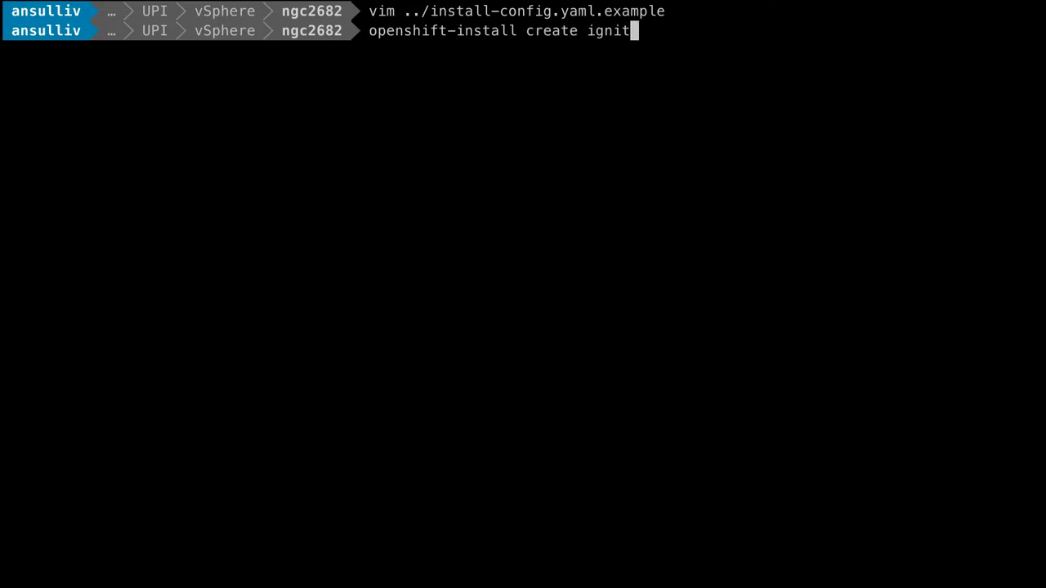
text(ion-configs)
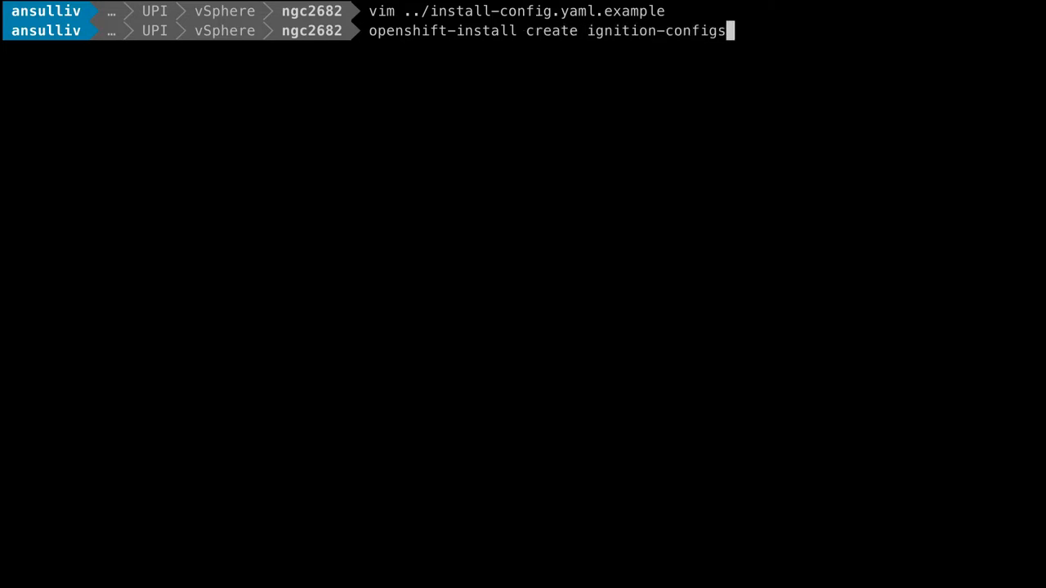
key(Return)
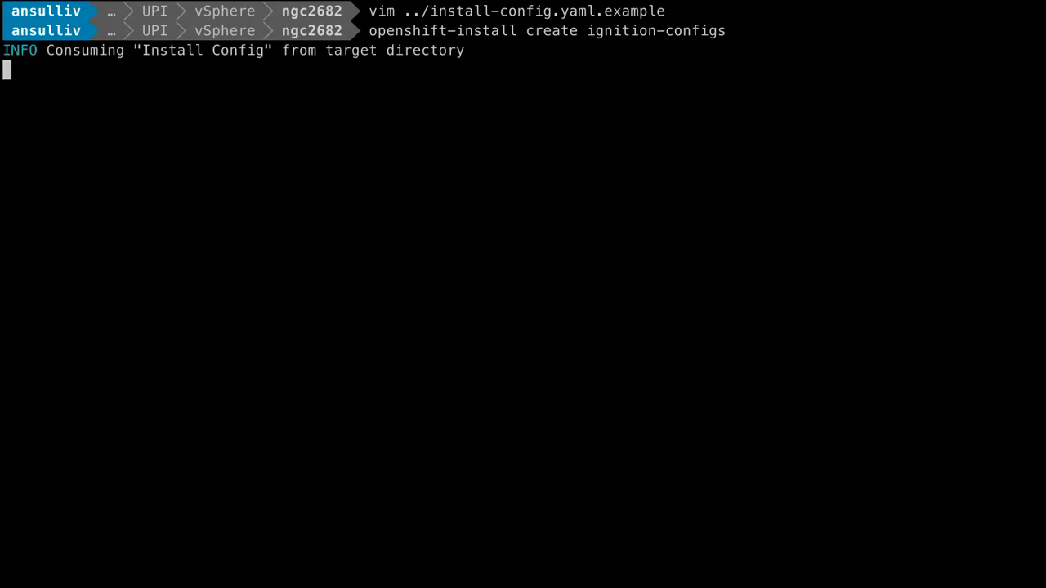
text(ls -l)
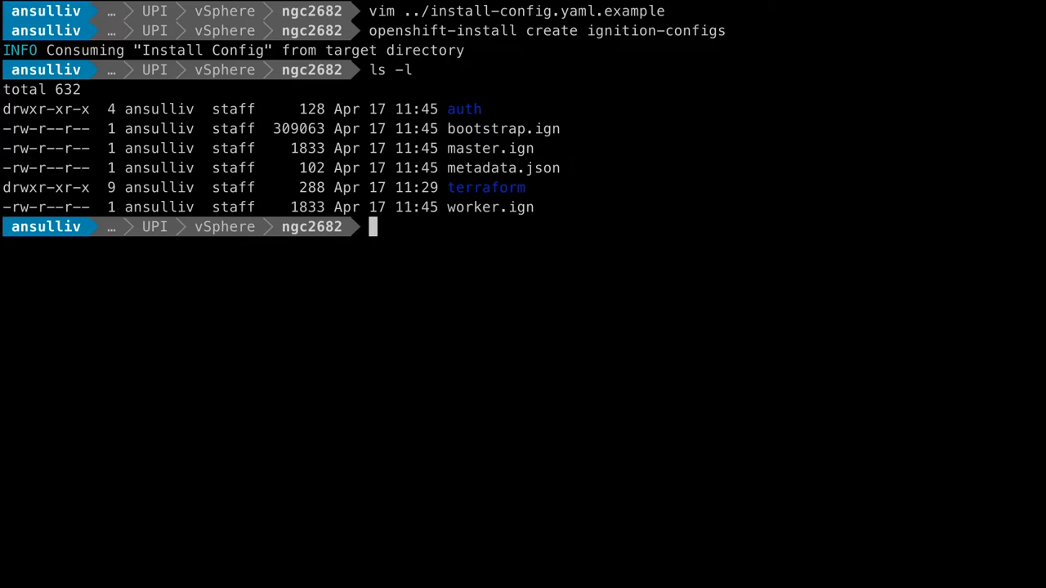
Enter the terraform directory and bring terraform.tfvars up in vim for editing
text(cd terraform)
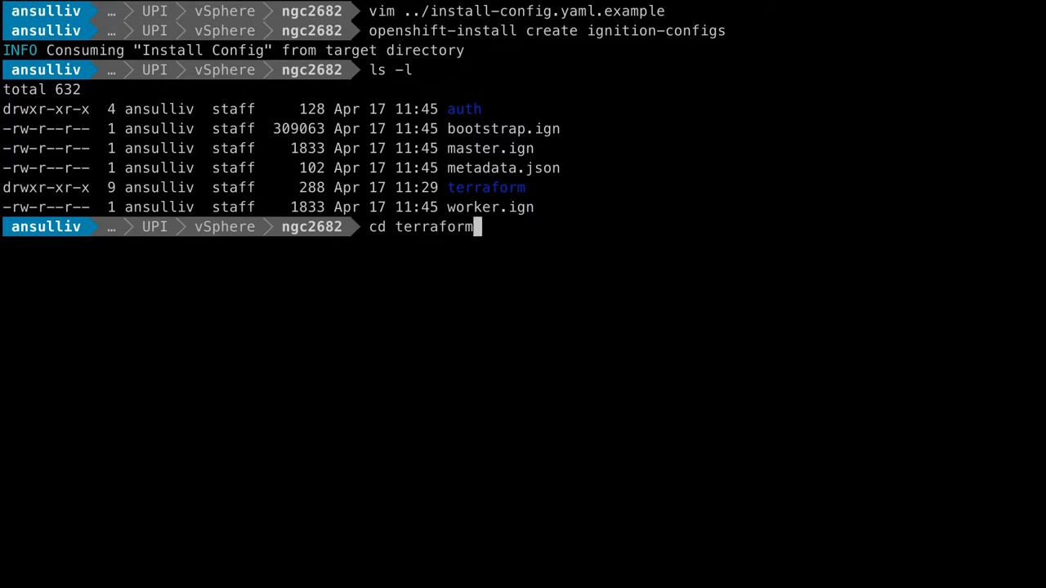
key(Return)
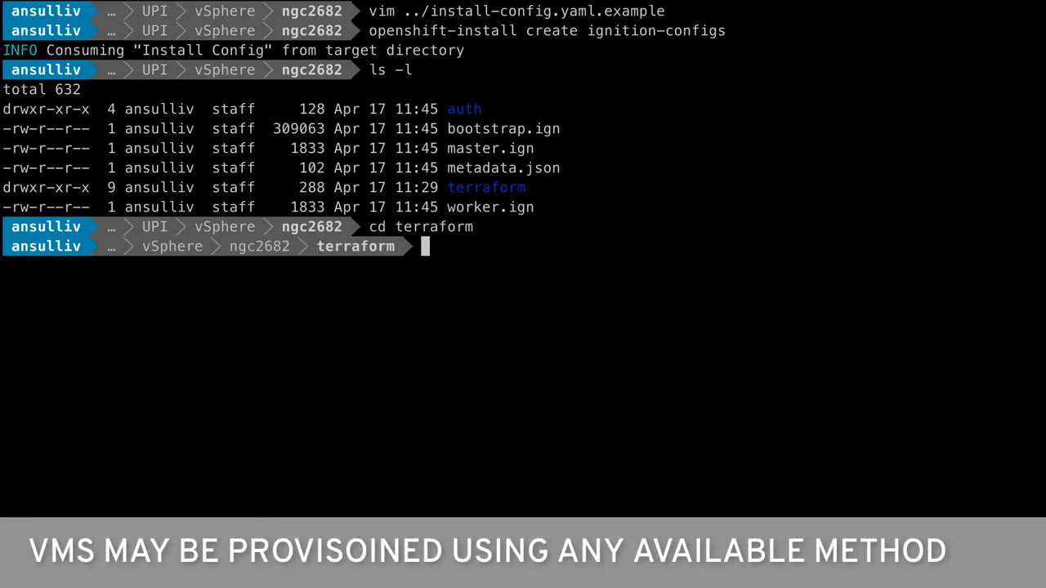
text(vim)
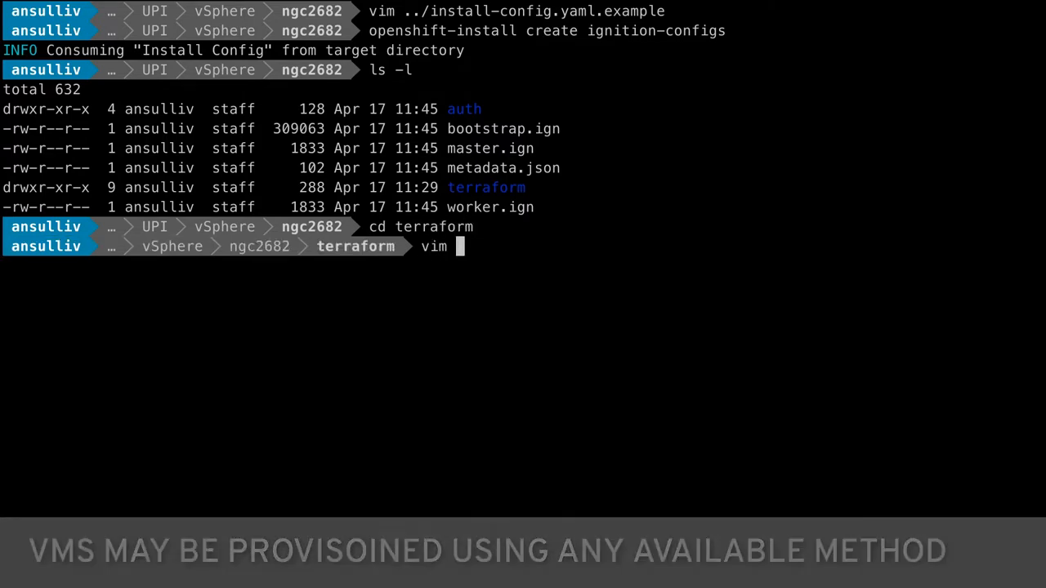
text(terraform.tfvars)
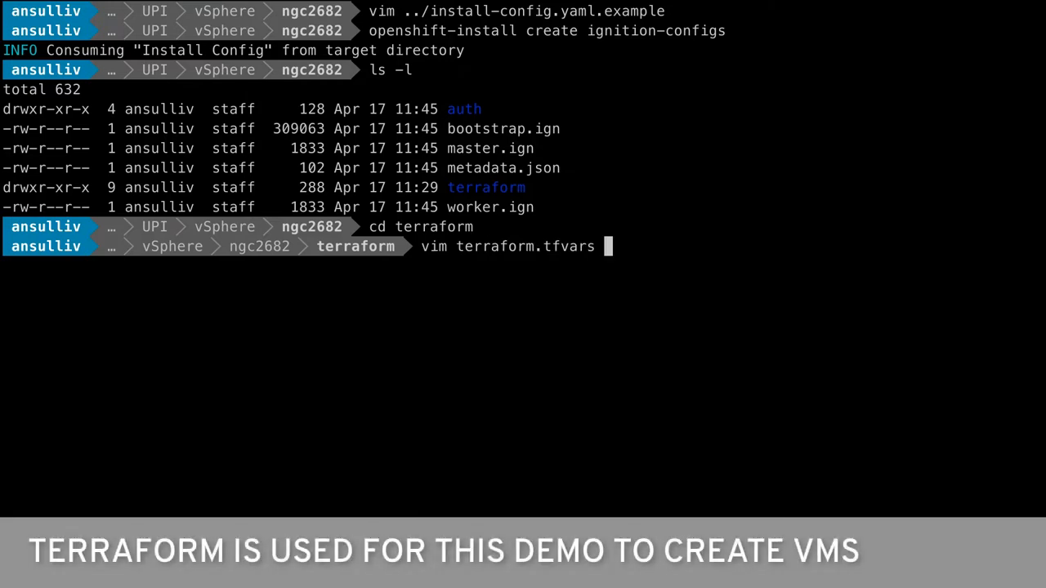
key(Return)
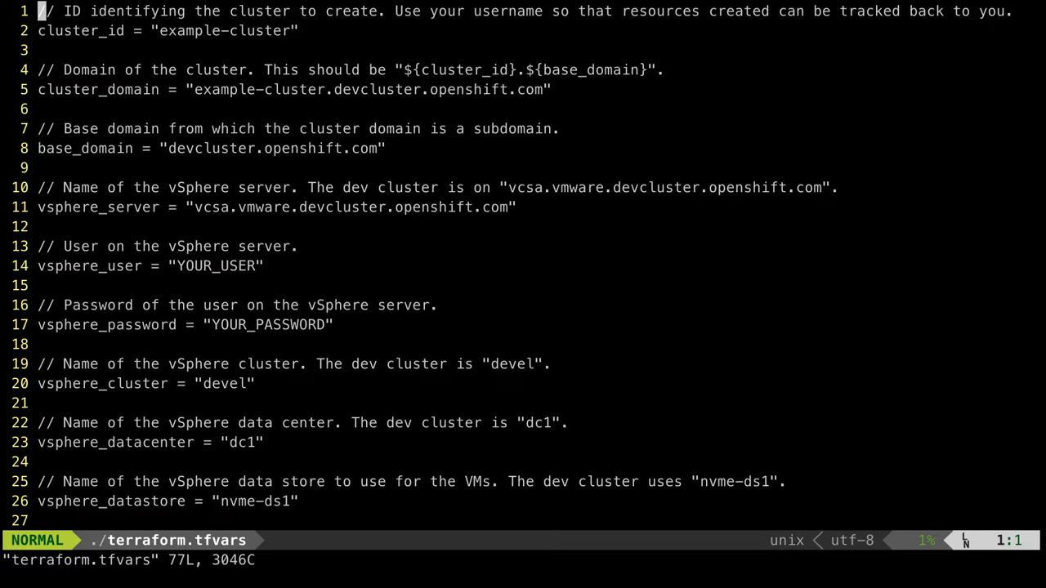
Quit vim, check the first 9 lines of terraform.tfvars, and run terraform apply --auto-approve
key(G)
text(head)
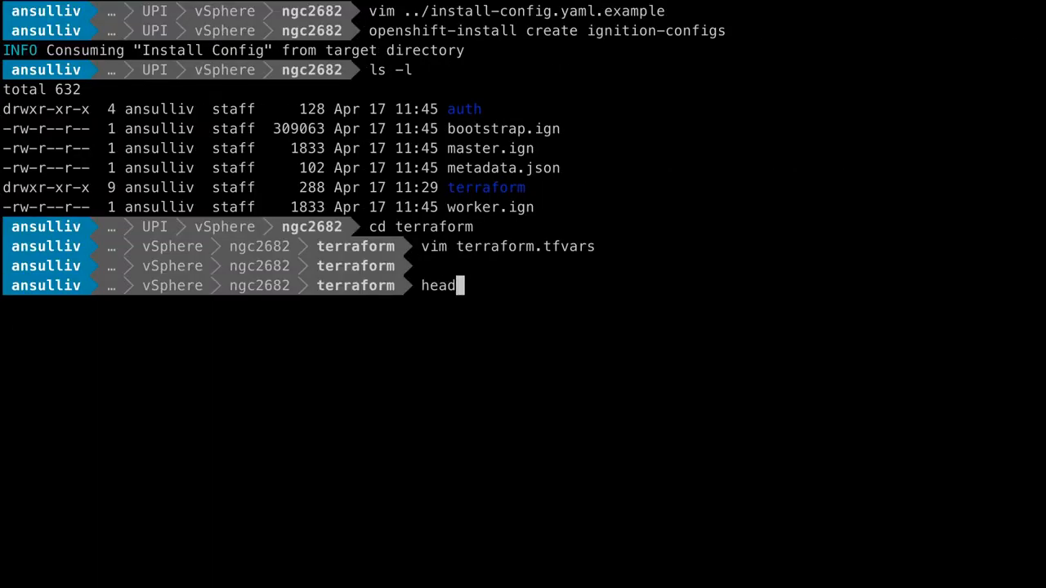
text(-9 terraform.tfvars)
text(terraform appl)
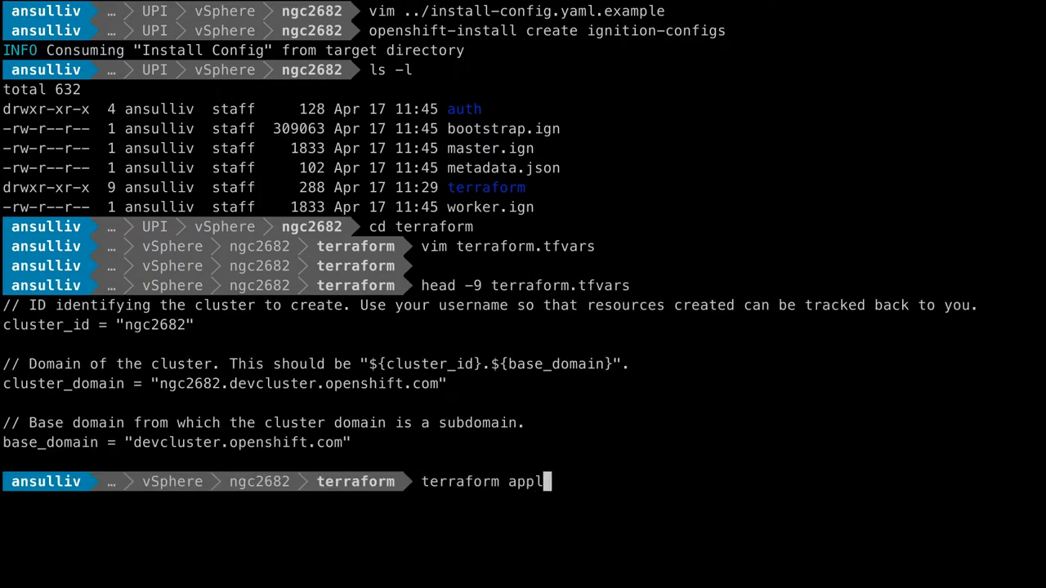
text(y --auto-approve)
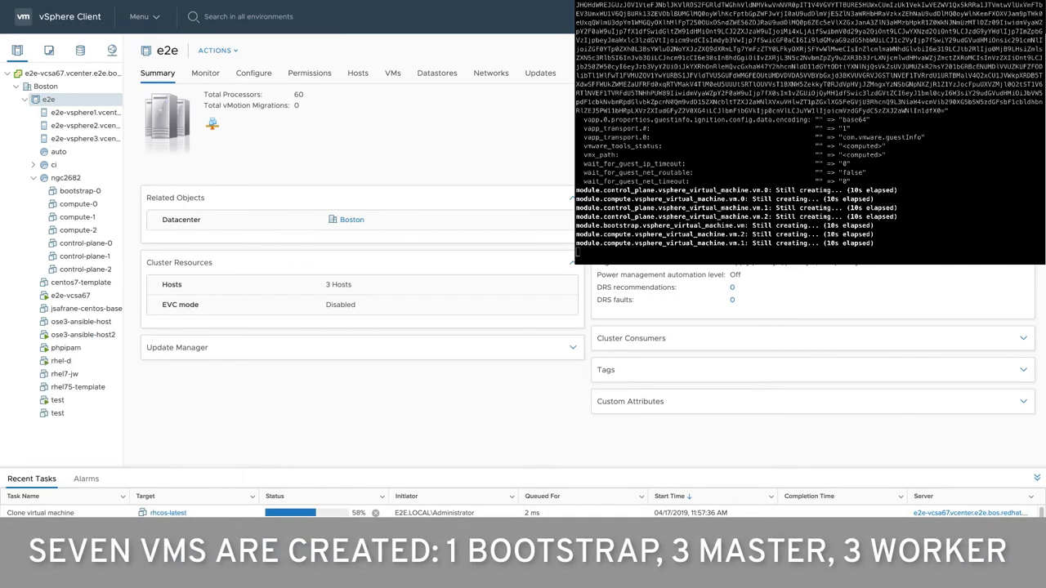
Inspect the bootstrap-0 VM's Summary and Configure settings in the ngc2682 folder
click(79, 190)
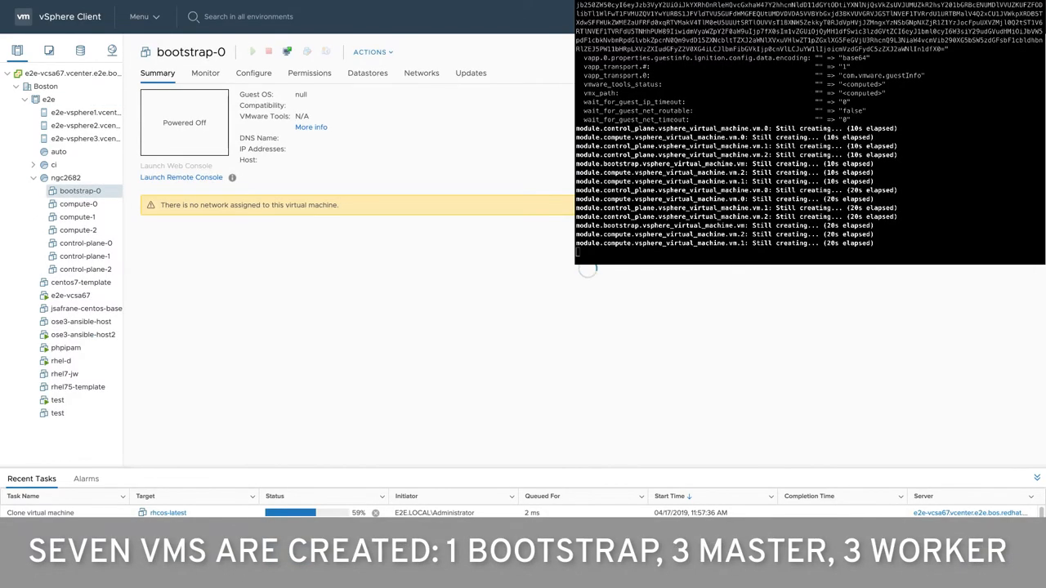
scroll(down, 3)
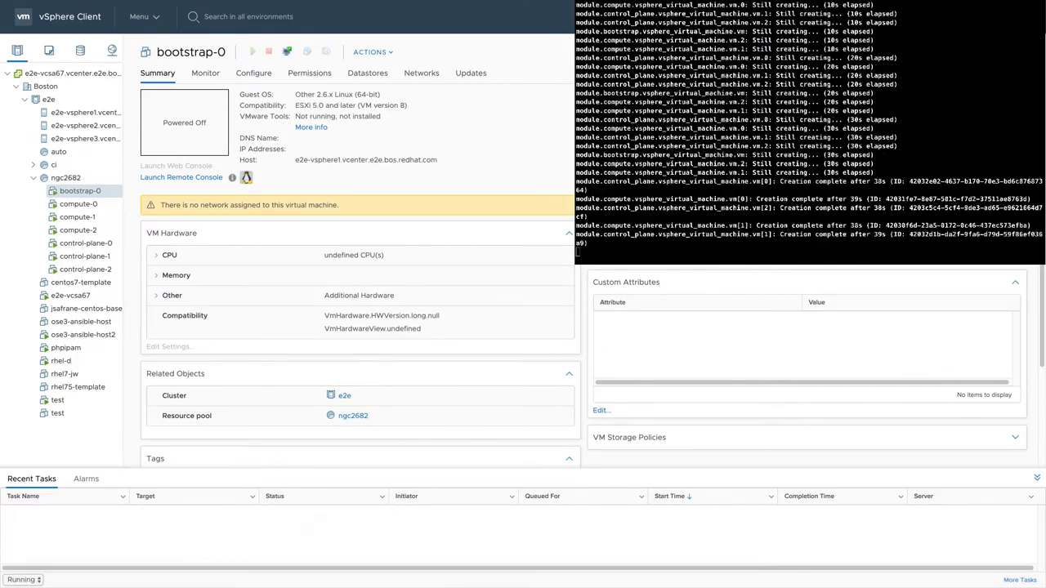
click(253, 72)
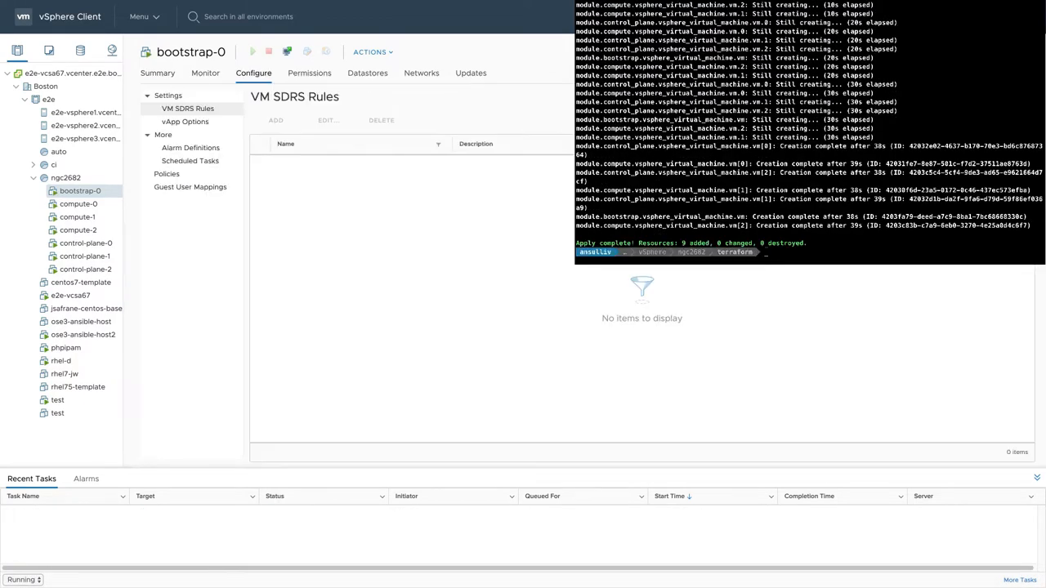
click(185, 120)
text(cd ..)
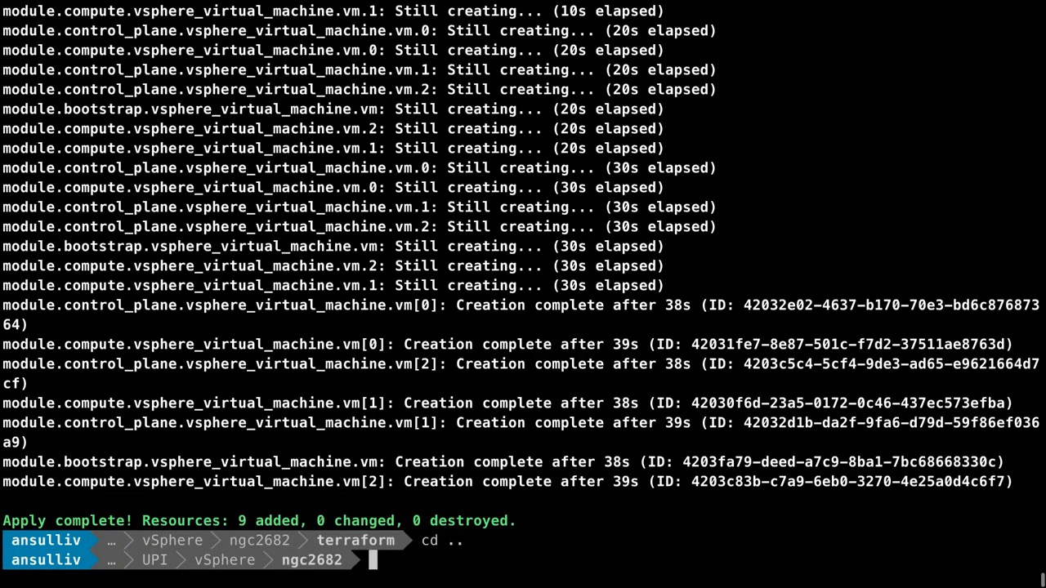
Run openshift-install wait-for bootstrap-complete --log-level debug and follow the log to bootstrap-success
text(openshift-)
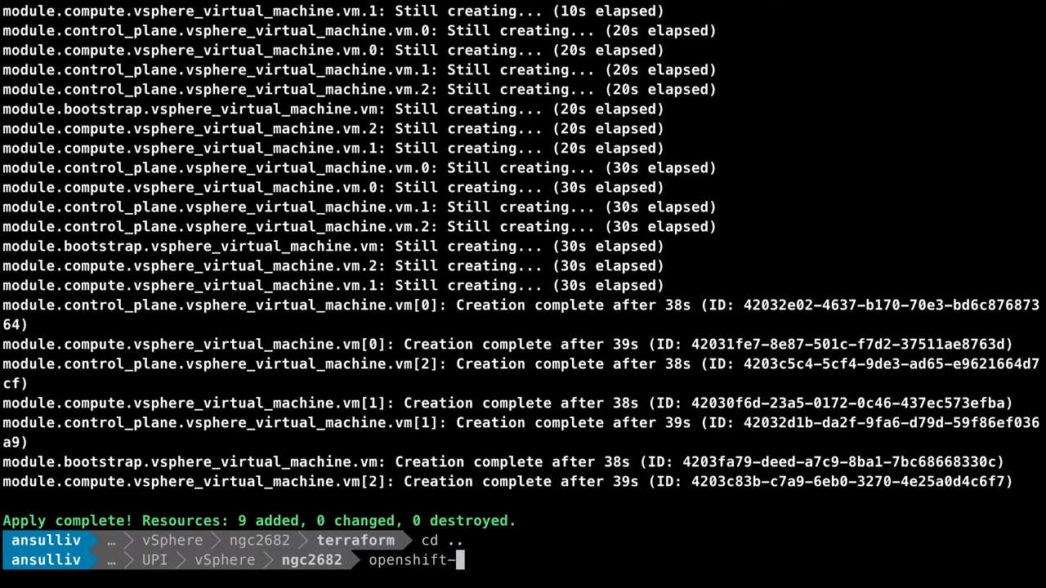
text(install wait-for bootstrap)
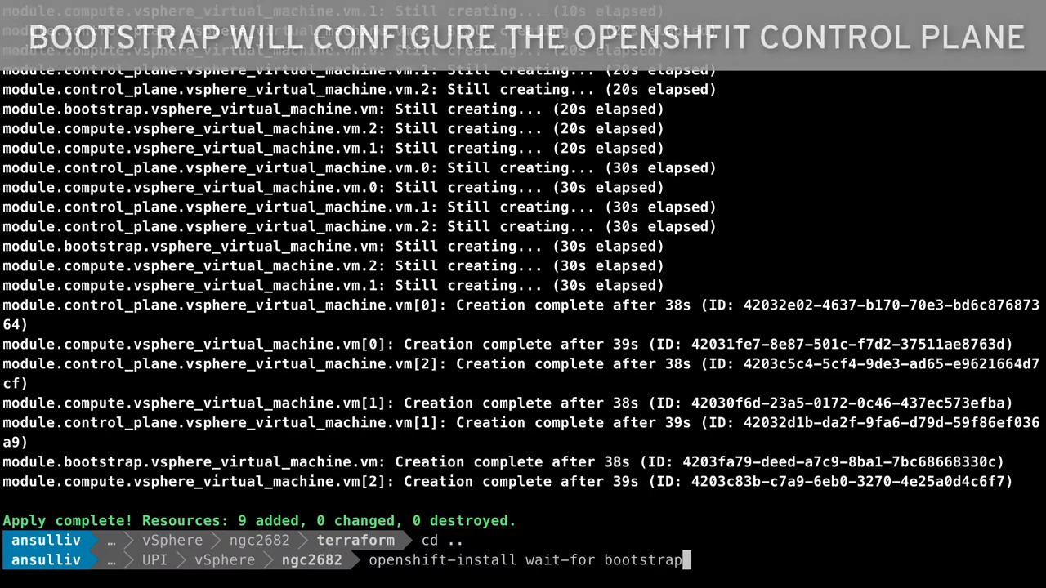
text(-complete)
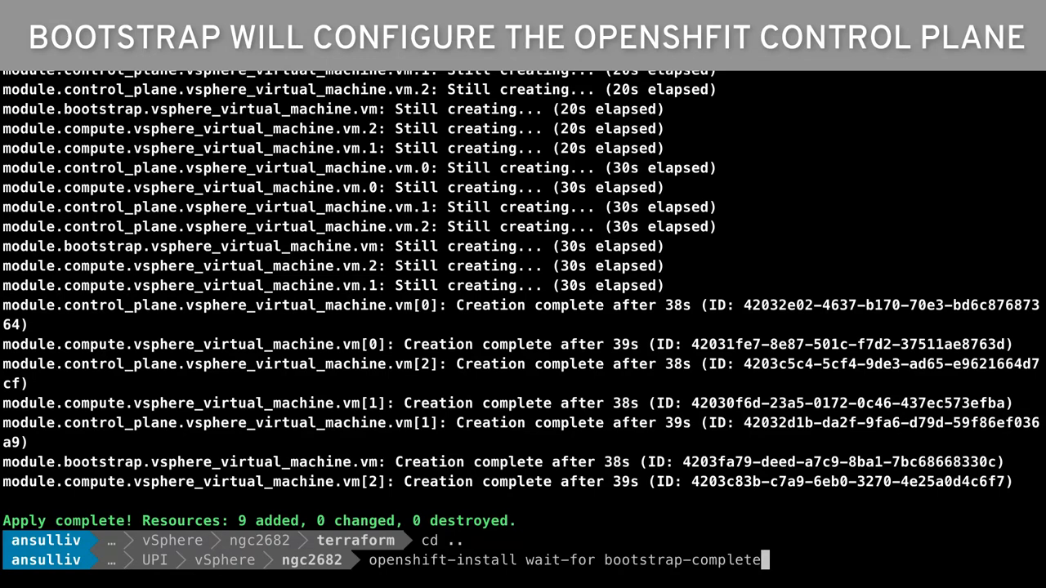
text(-)
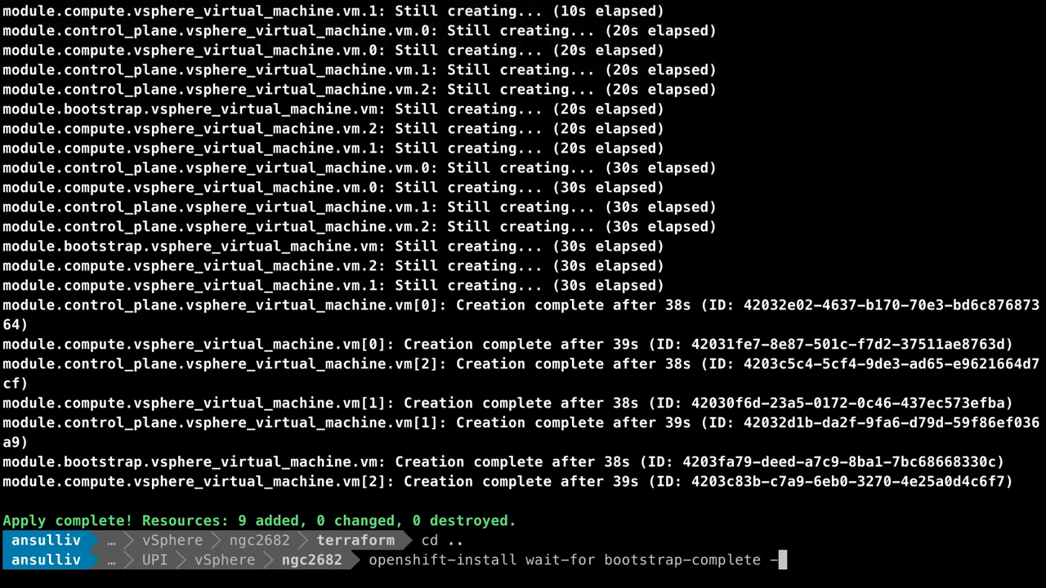
text(-log-level debug)
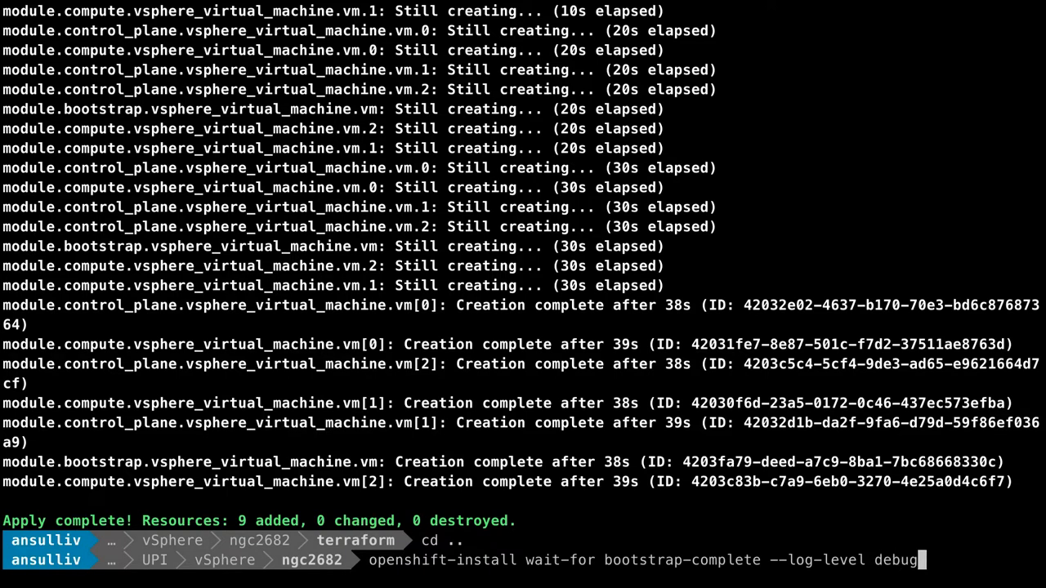
key(Return)
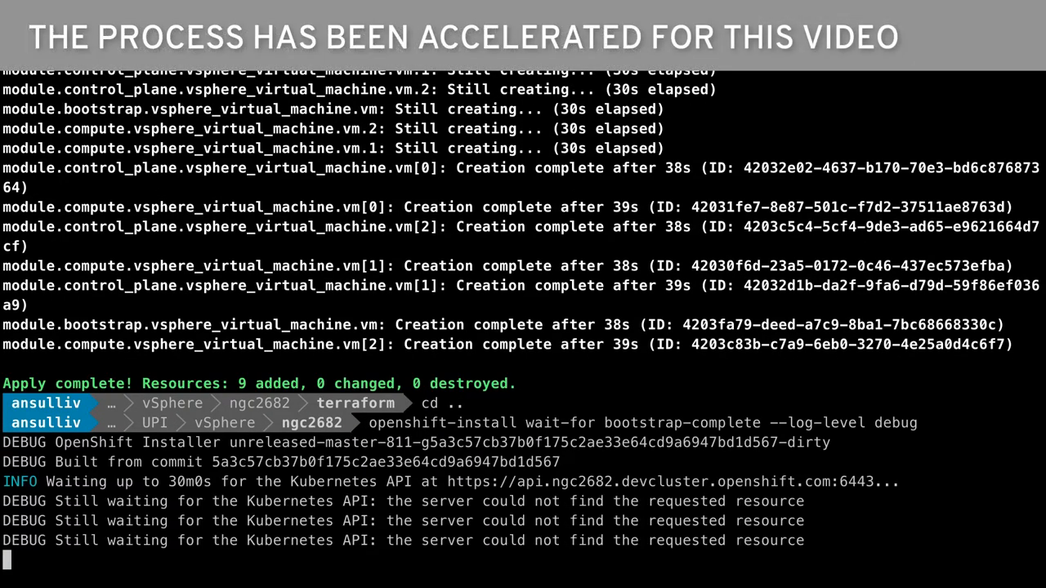
scroll(down, 3)
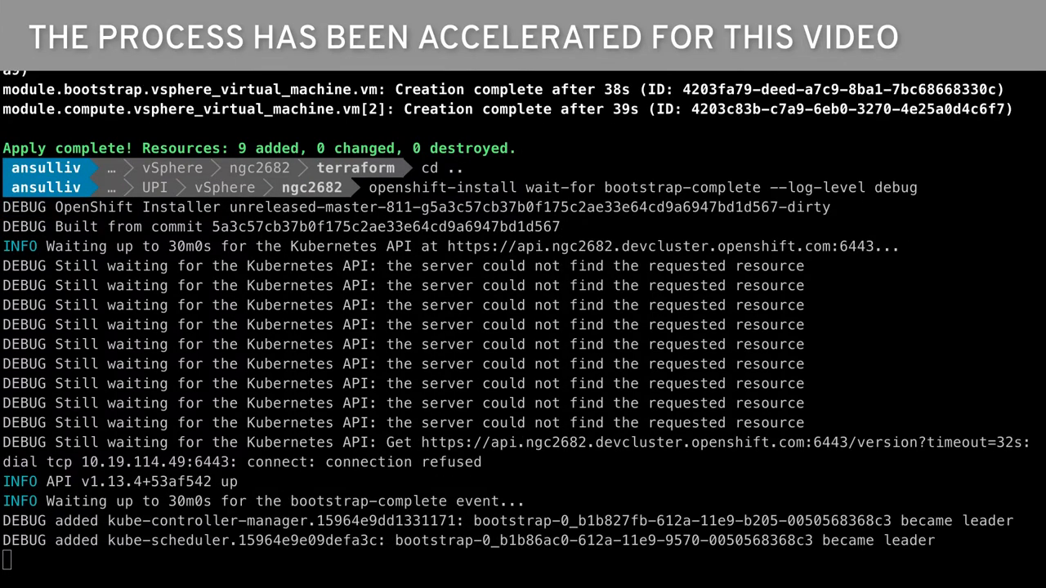
scroll(down, 3)
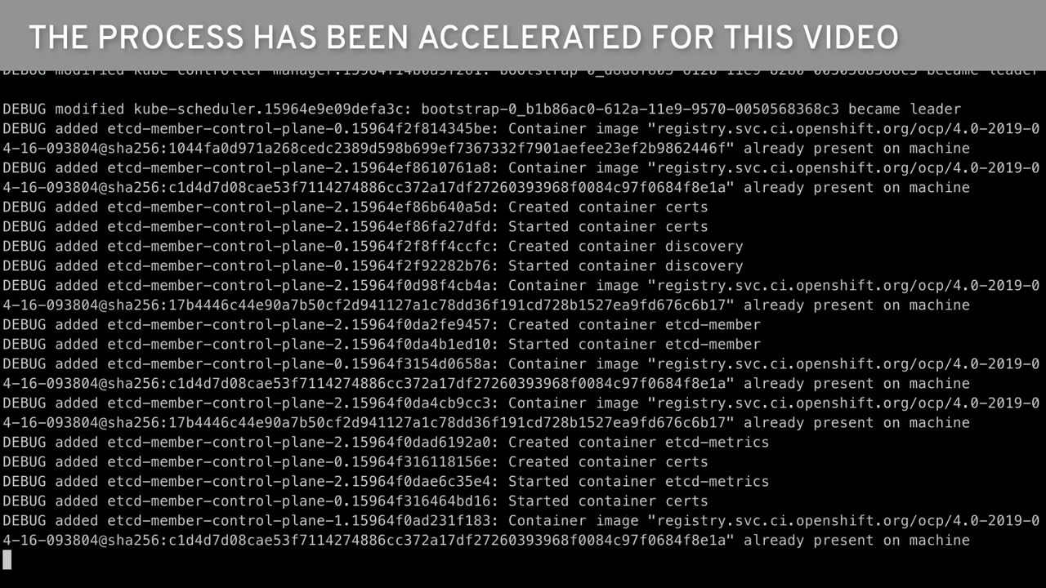
scroll(down, 3)
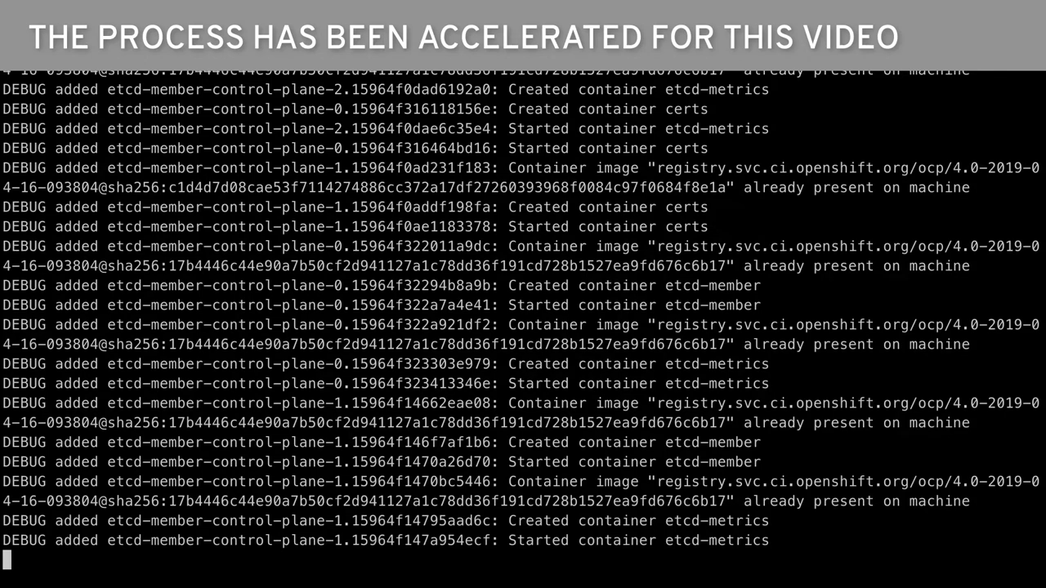
scroll(down, 3)
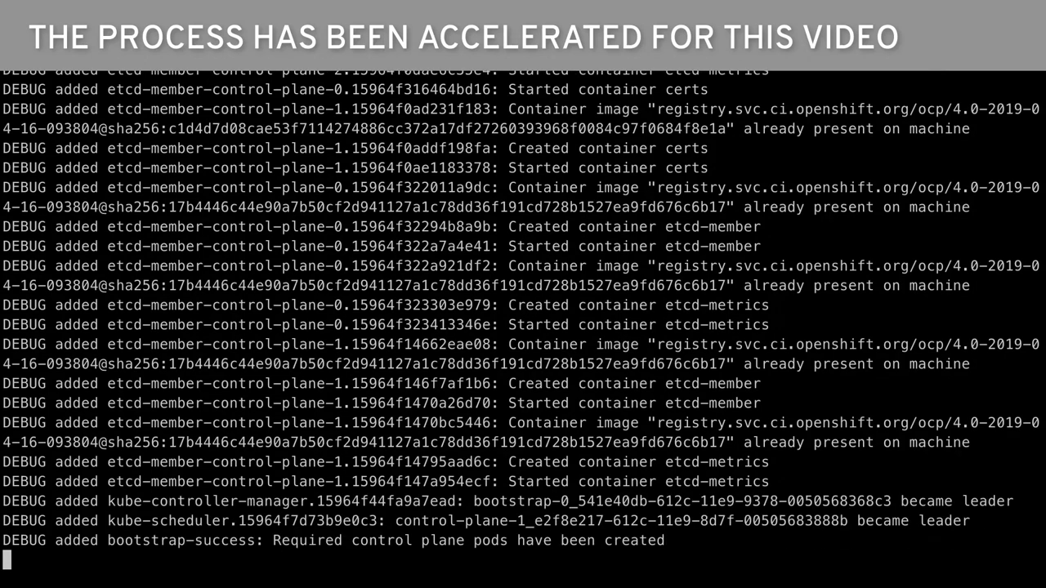
scroll(down, 3)
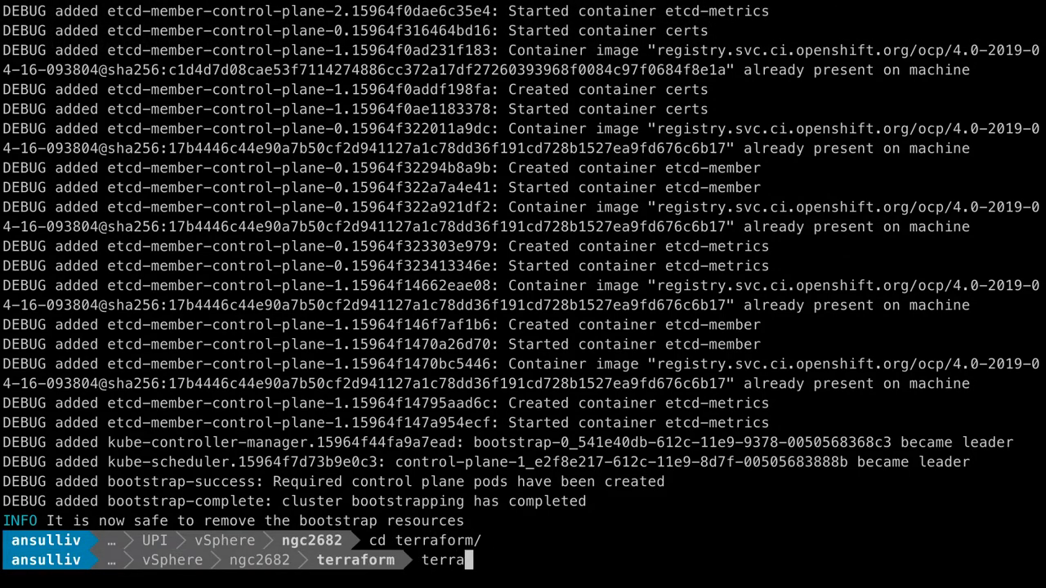
Apply terraform with bootstrap_complete=true, then wait-for install-complete with debug logging until console details appear
text(terraform apply -auto-approve -var ')
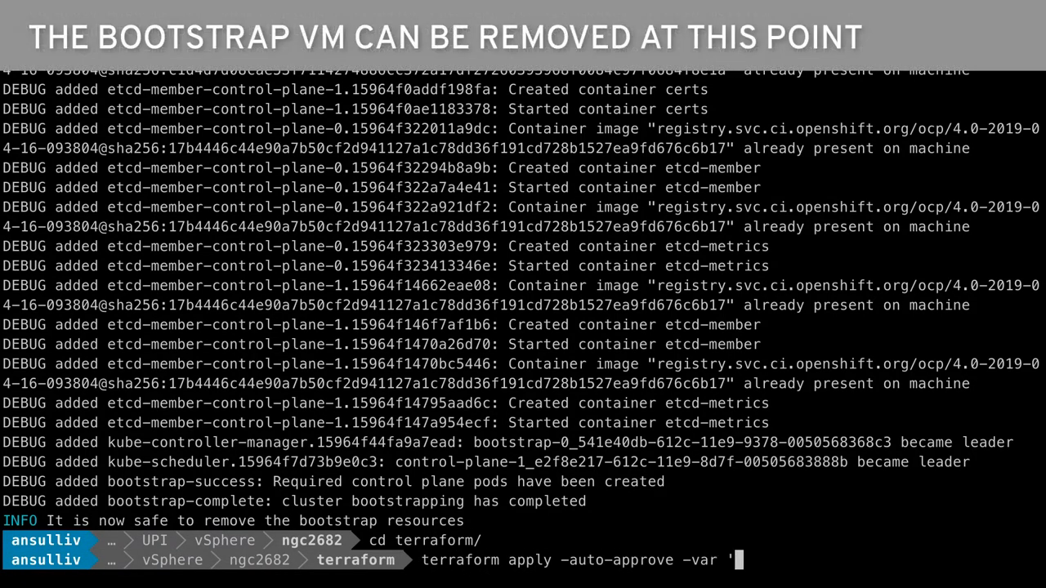
text(bootstrap_complete)
text(openshift-install wait-for install-c)
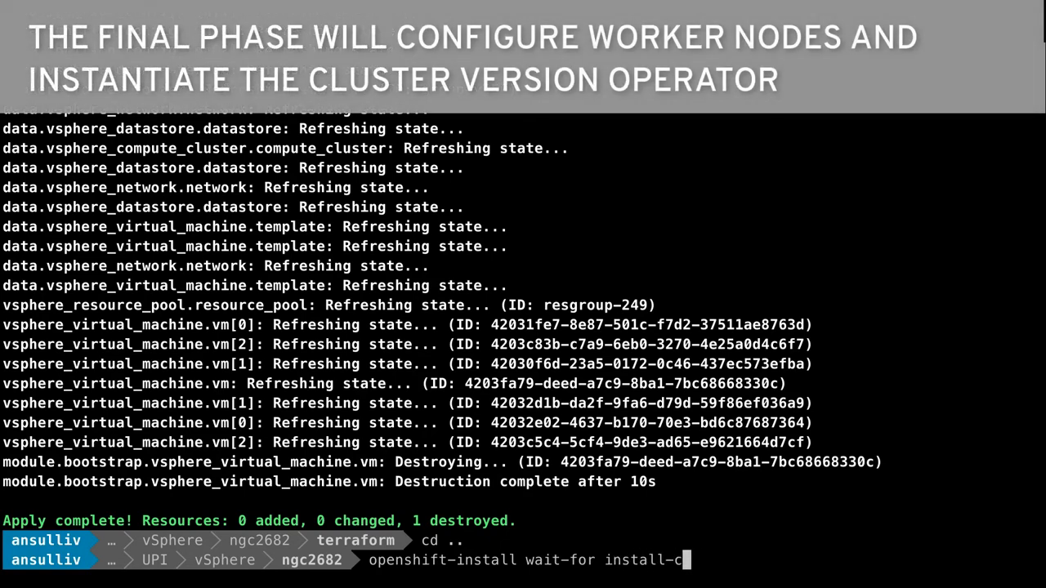
text(omplete)
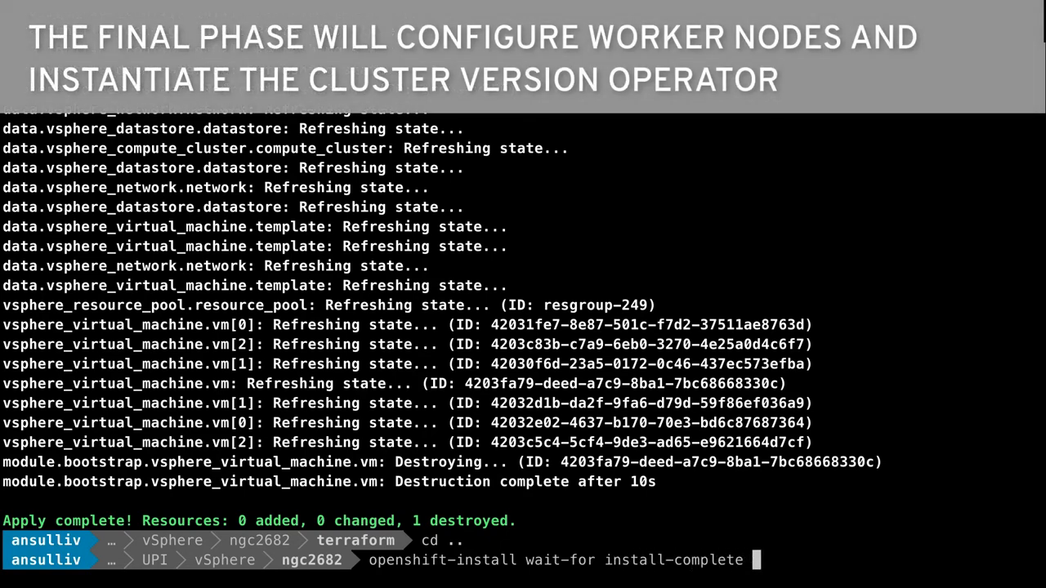
text(--log-level debug)
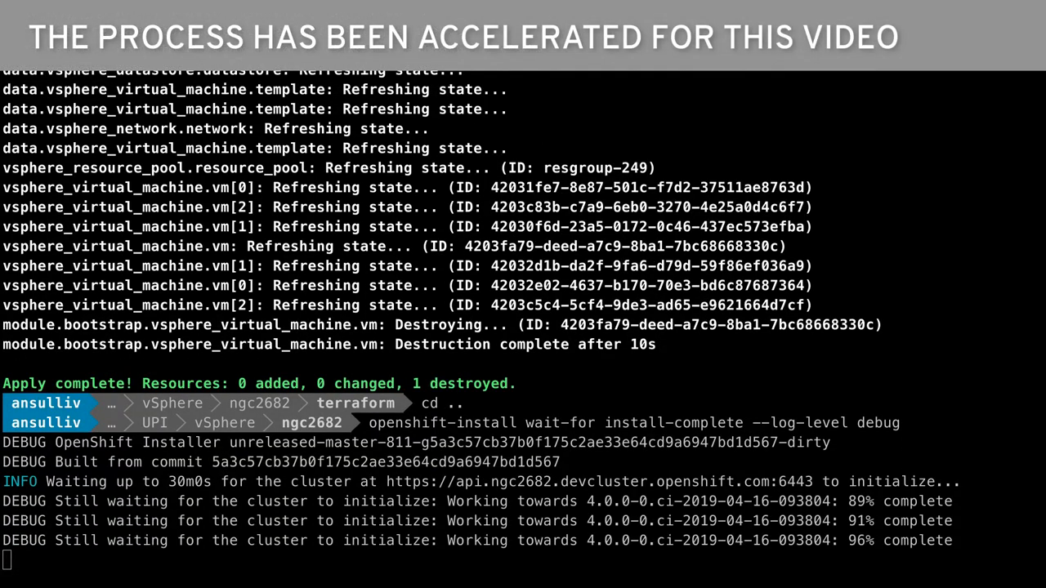
scroll(down, 3)
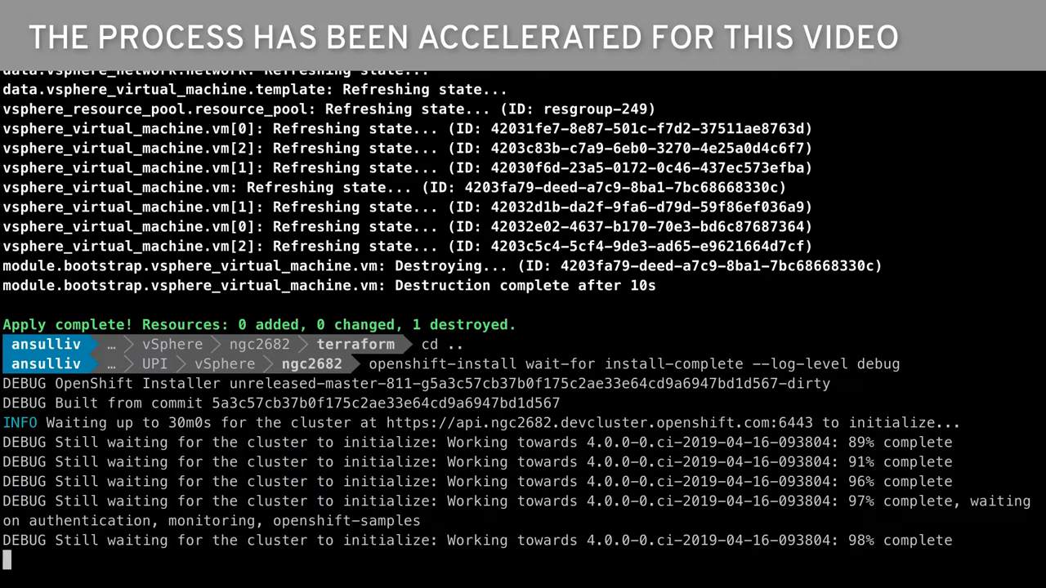
scroll(down, 3)
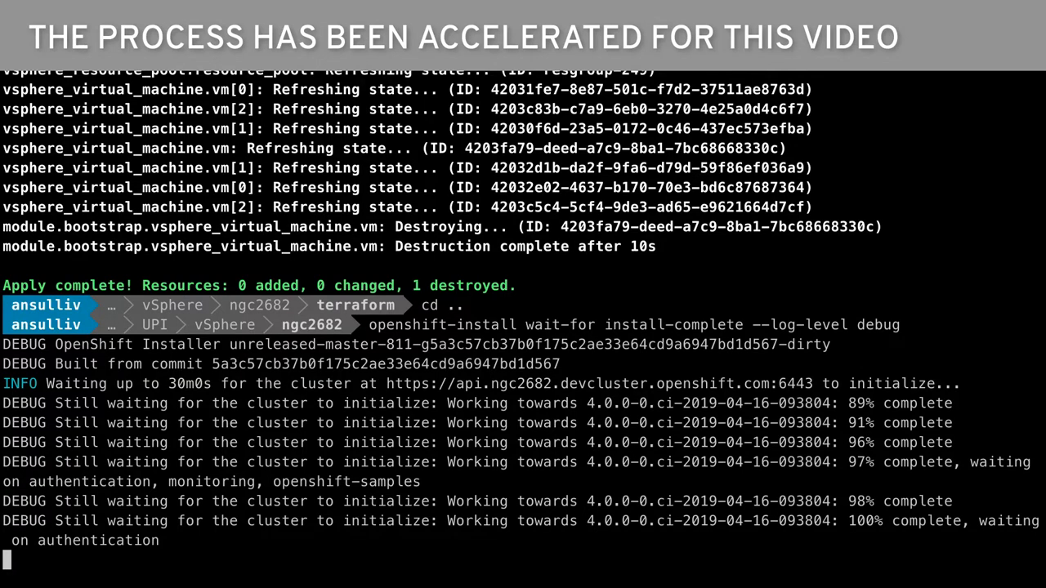
scroll(down, 3)
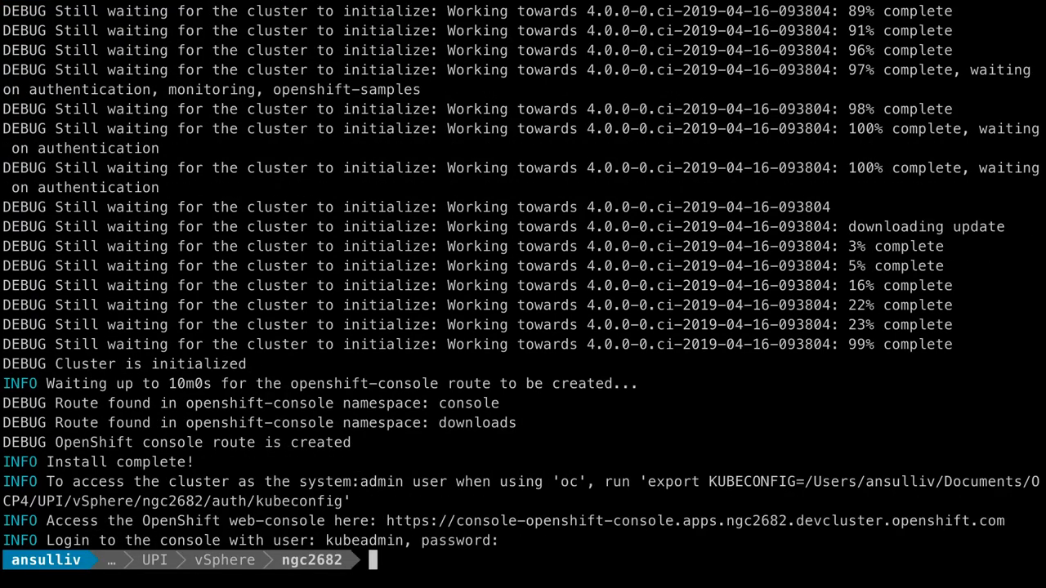
Run oc --config=auth/kubeconfig get clusteroperator to check operator status
text(oc --conf)
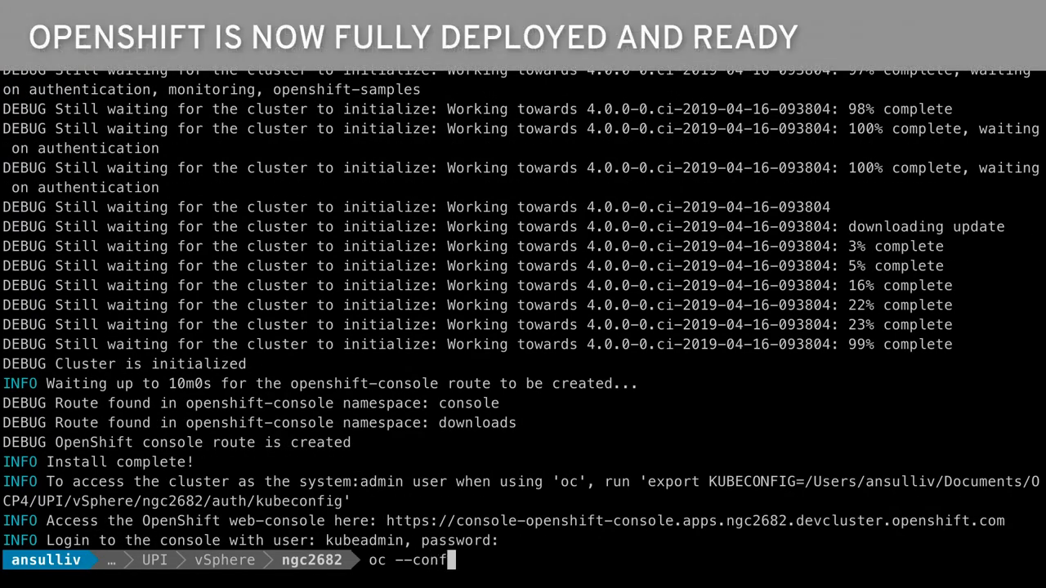
text(ig=auth/)
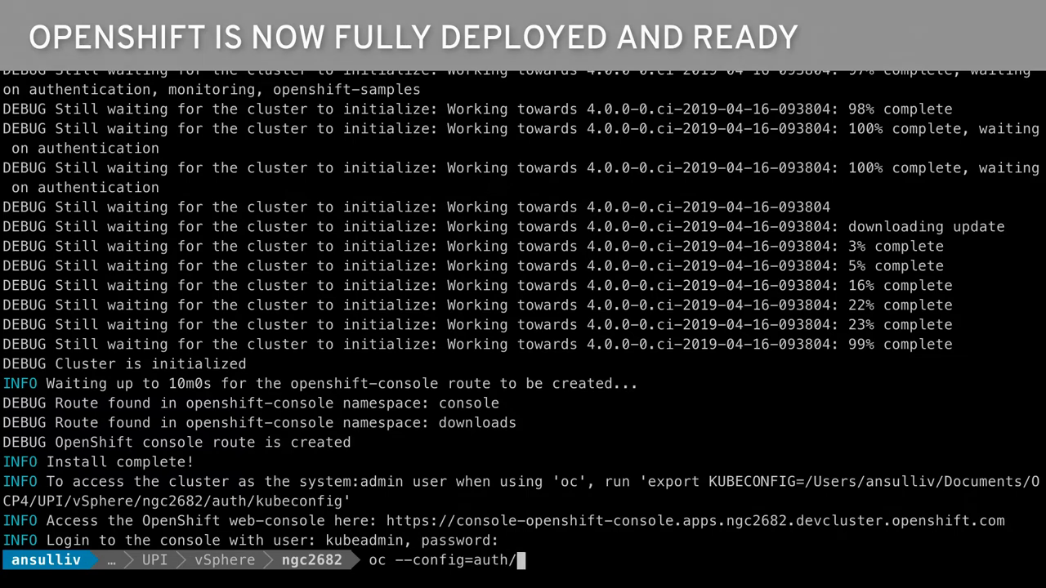
text(kubeconfig)
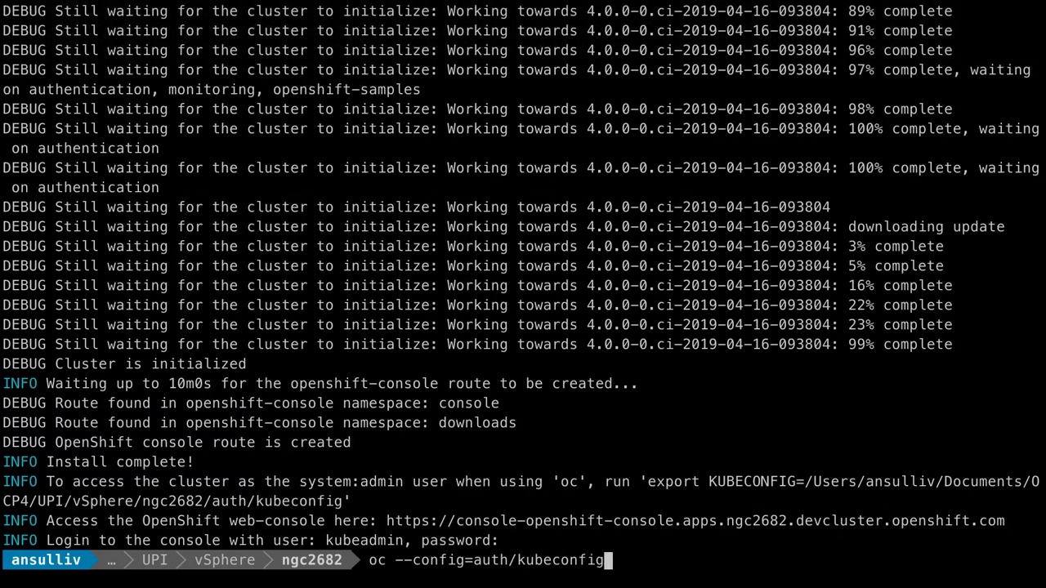
text(get clusteroperator)
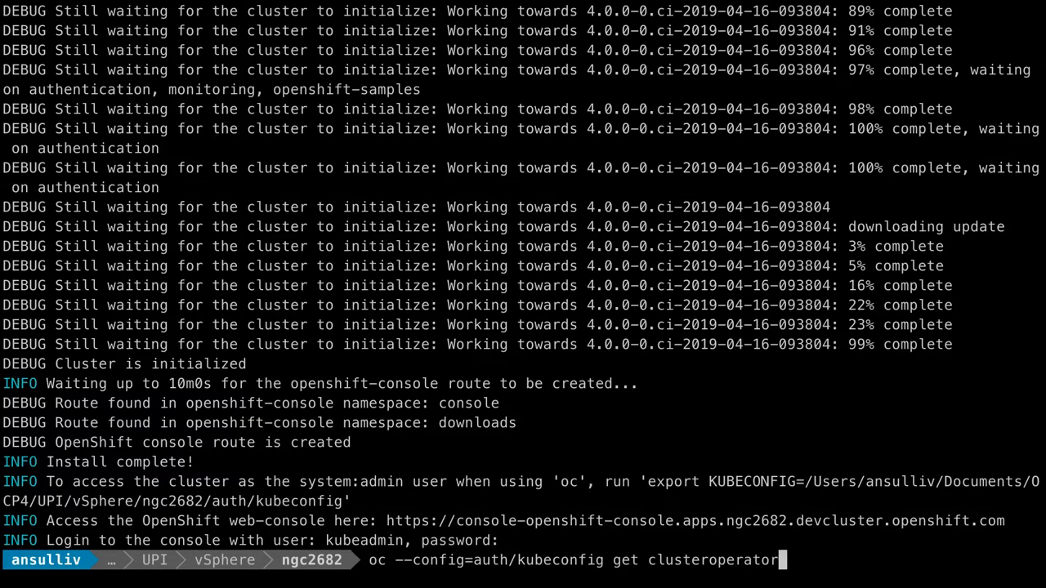
key(Return)
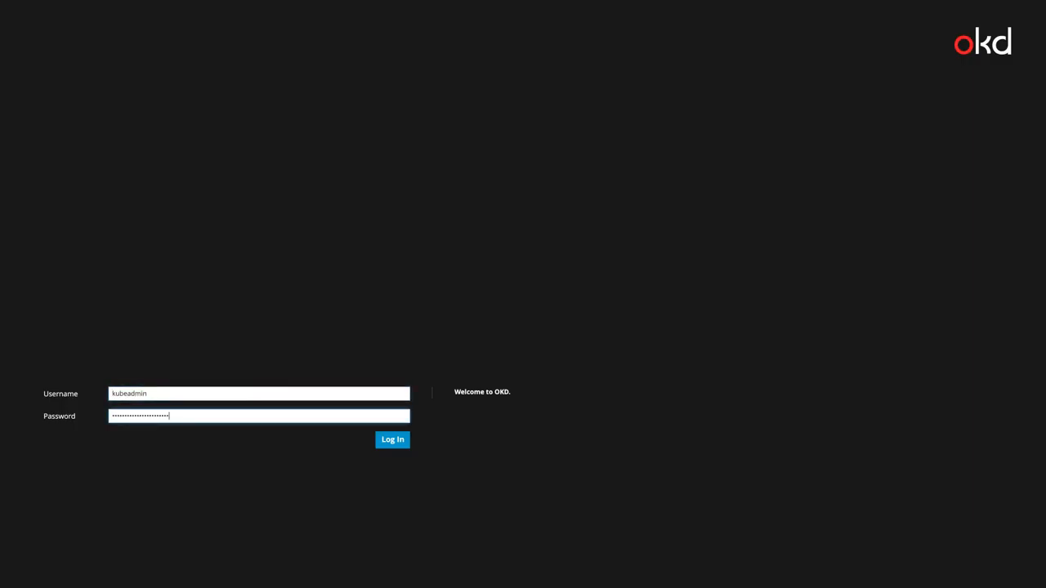
Log in to the web console as kubeadmin
click(392, 439)
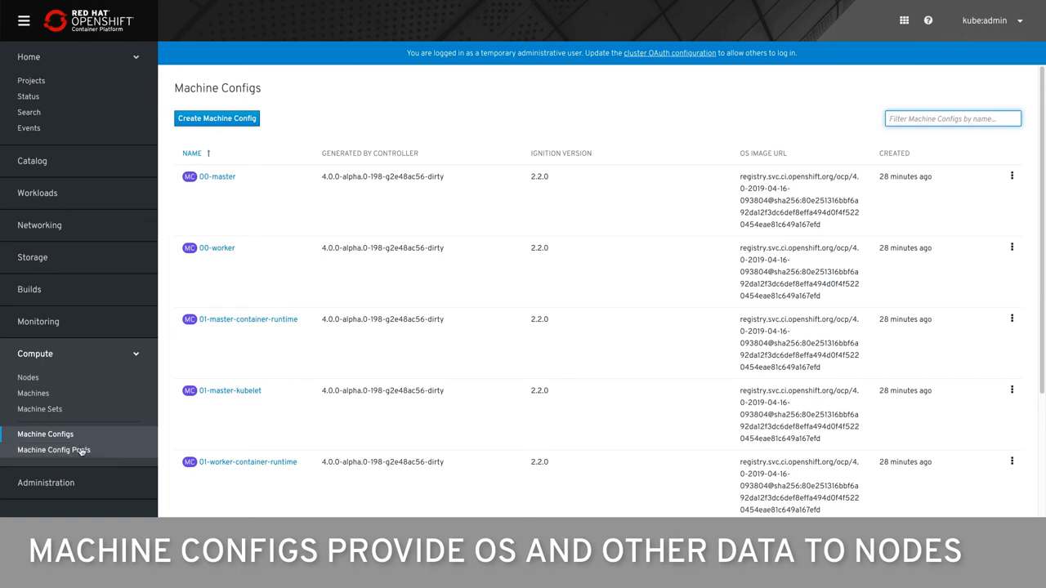
Review the worker pool in Machine Config Pools
click(52, 451)
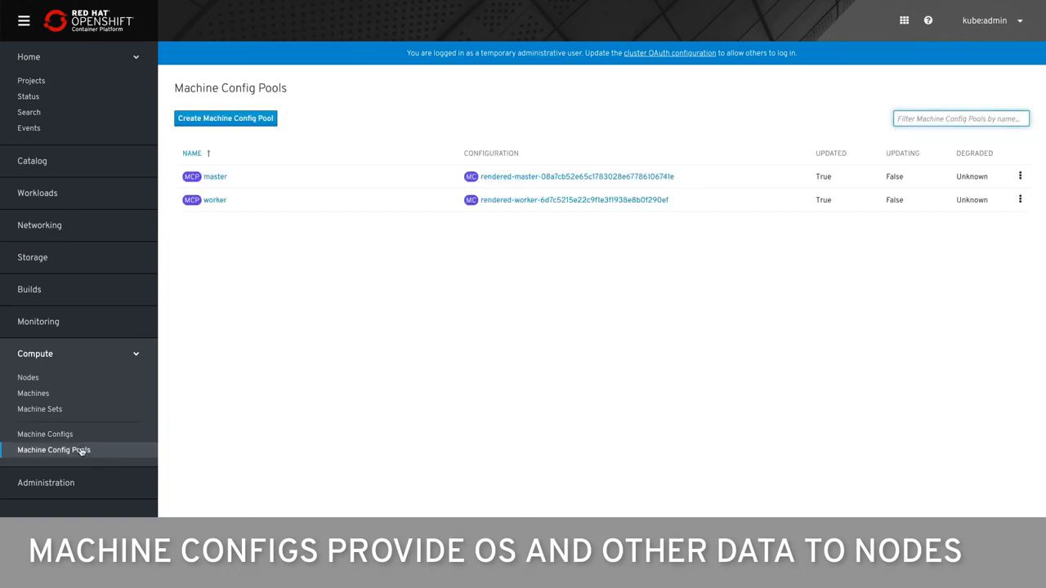
click(216, 200)
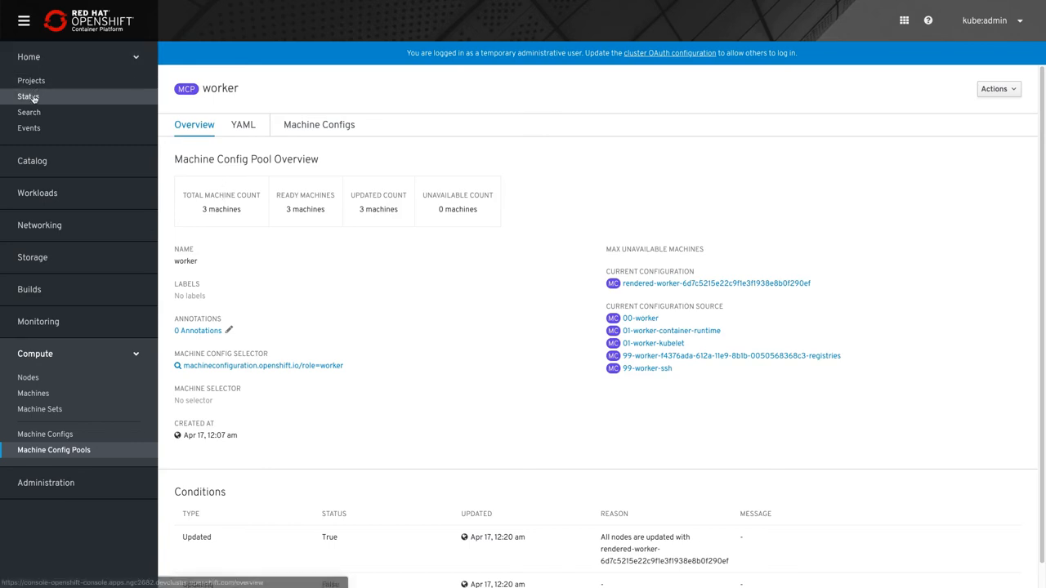
Show the Home > Status dashboard with the Project filter set to all projects
click(30, 96)
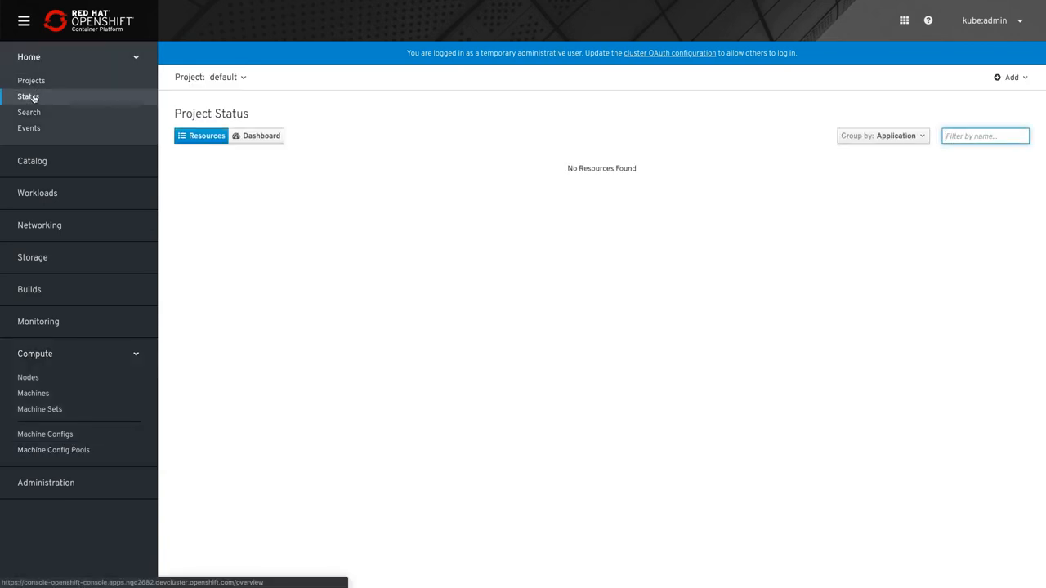
click(227, 77)
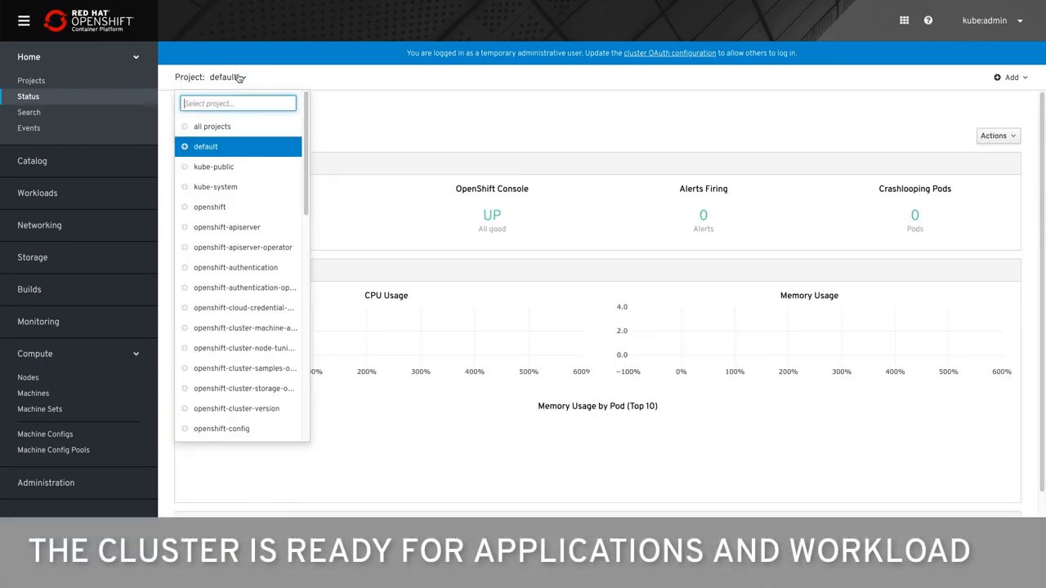
click(213, 126)
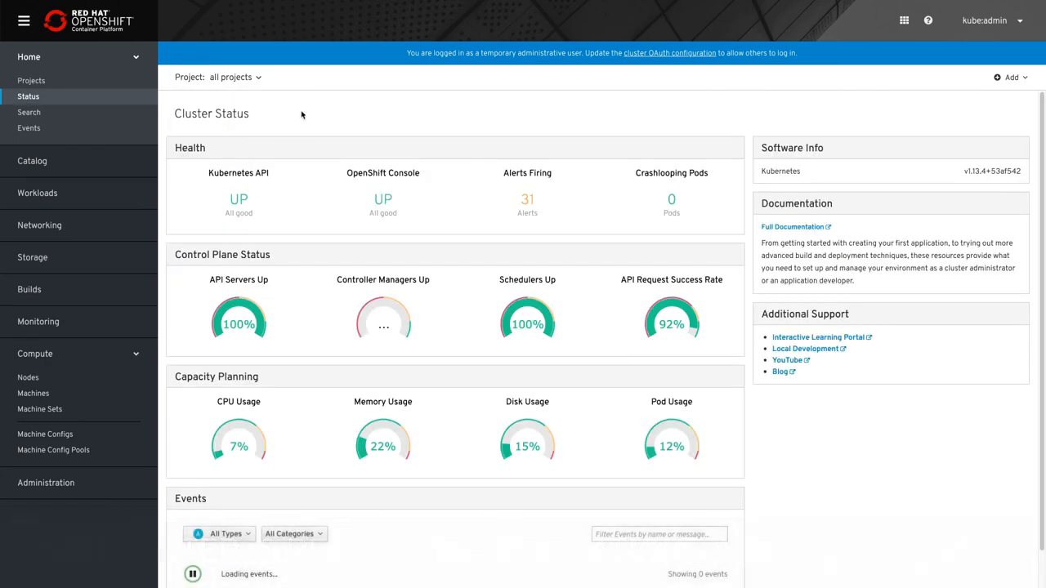